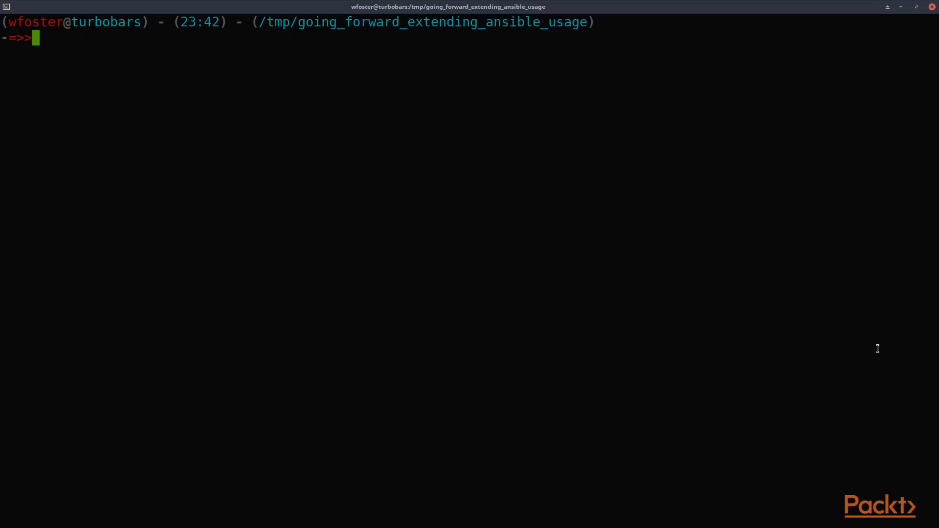
{"action": "type", "text": "ansible-d"}
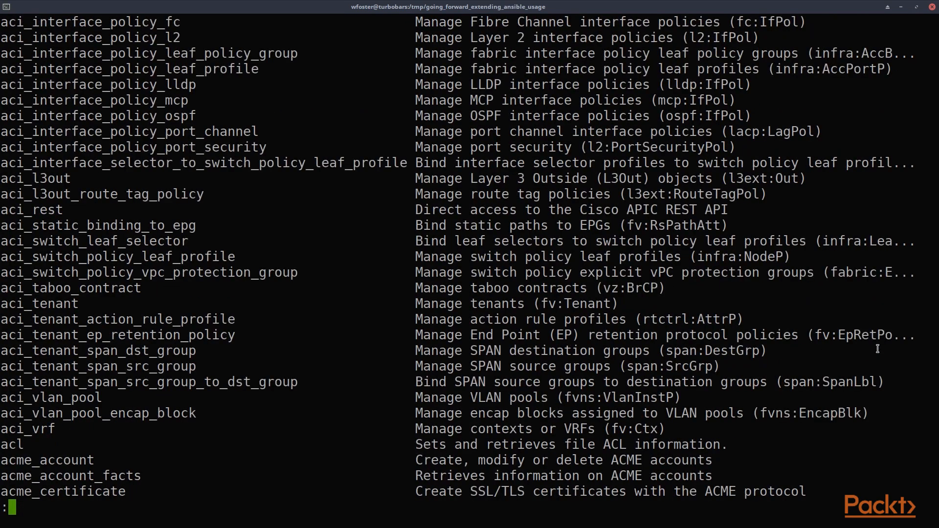
{"action": "scroll", "scroll_direction": "down", "scroll_amount": 3}
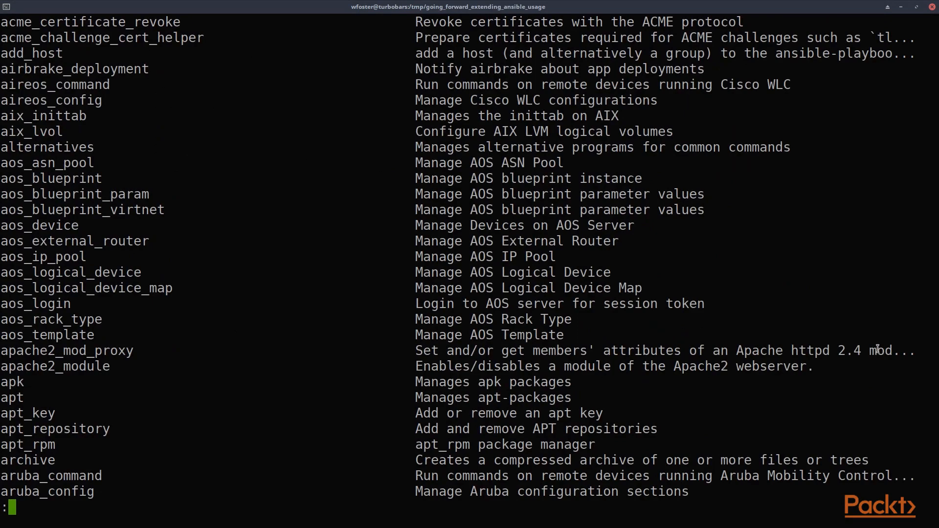
{"action": "scroll", "scroll_direction": "down", "scroll_amount": 3}
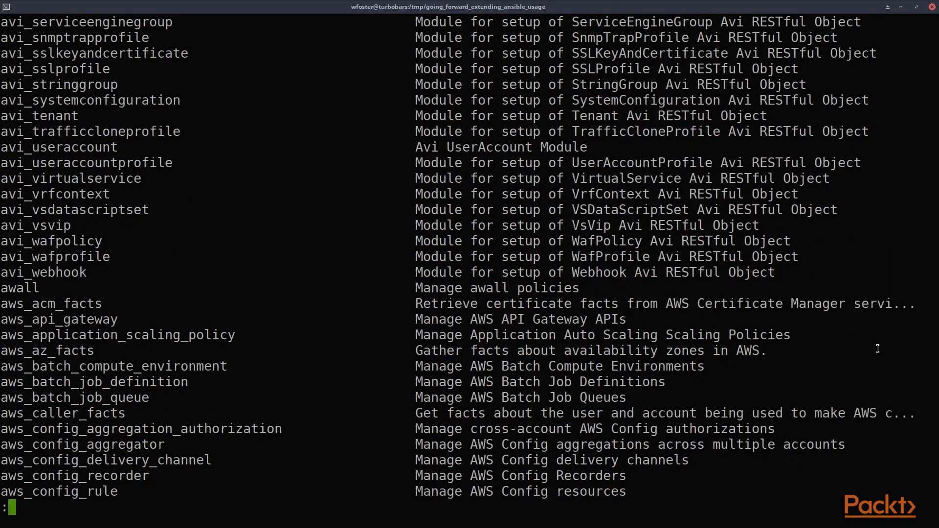
{"action": "scroll", "scroll_direction": "down", "scroll_amount": 3}
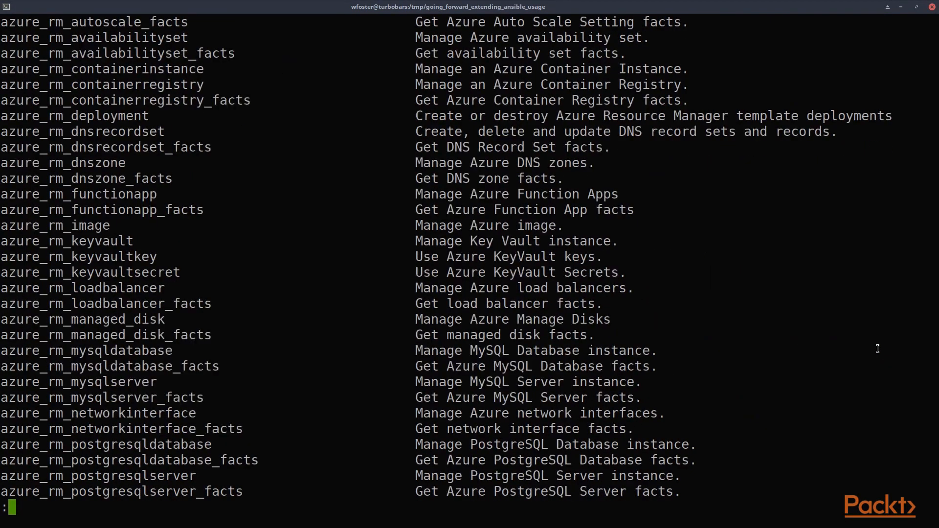
{"action": "scroll", "scroll_direction": "down", "scroll_amount": 3}
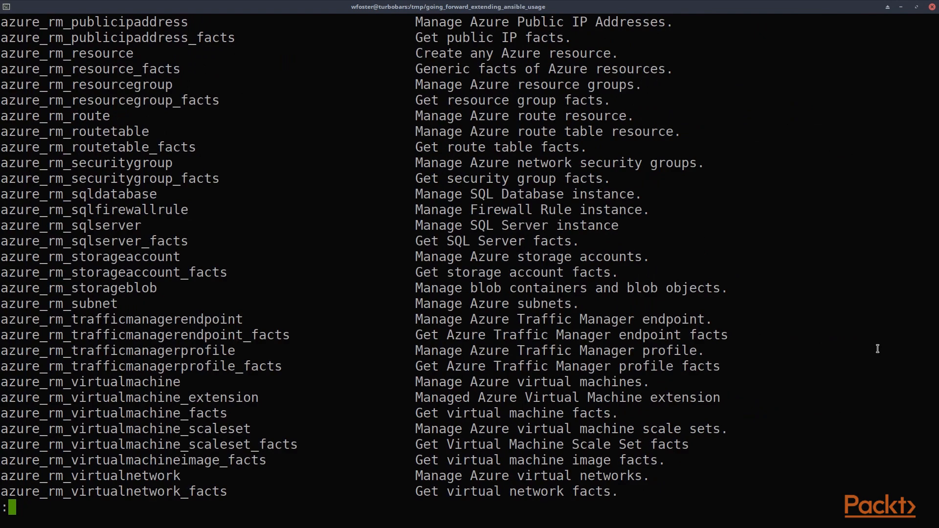
{"action": "scroll", "scroll_direction": "down", "scroll_amount": 3}
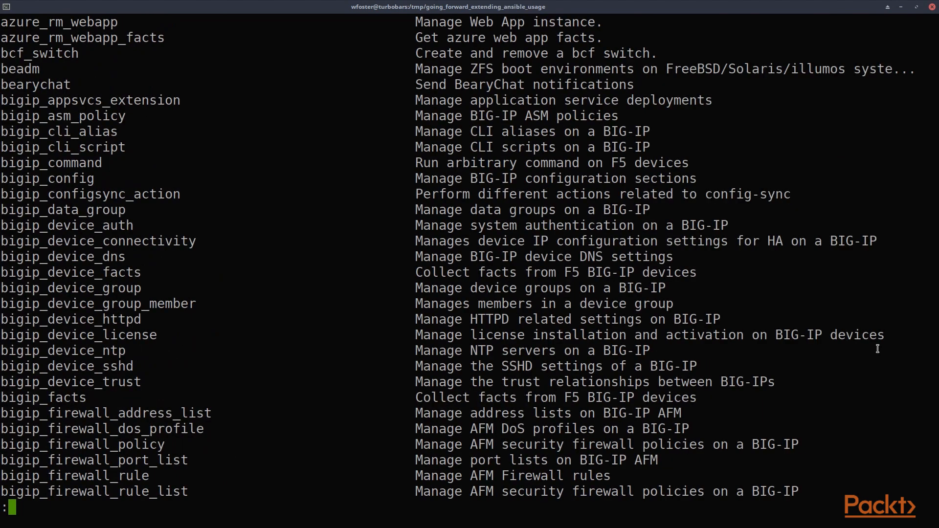
{"action": "scroll", "scroll_direction": "down", "scroll_amount": 3}
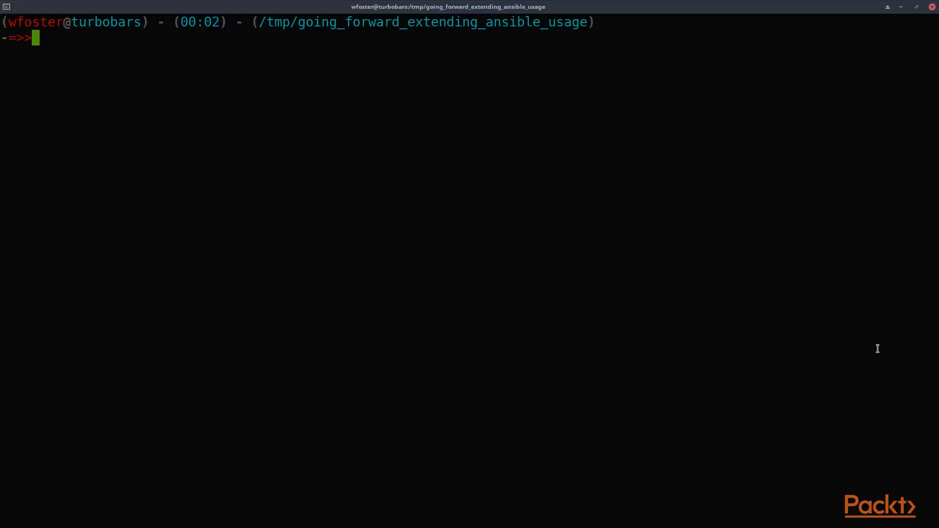
{"action": "type", "text": "ansible-doc -l | grep am"}
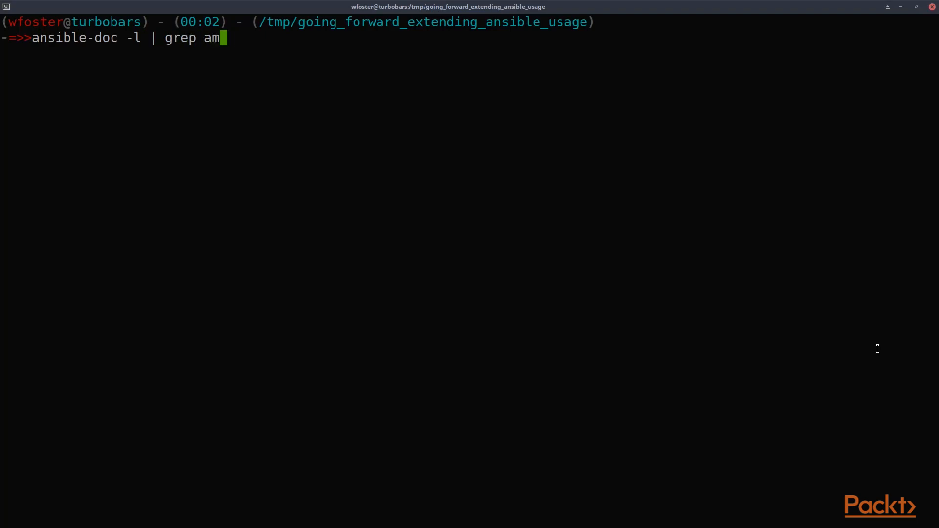
{"action": "type", "text": "zo"}
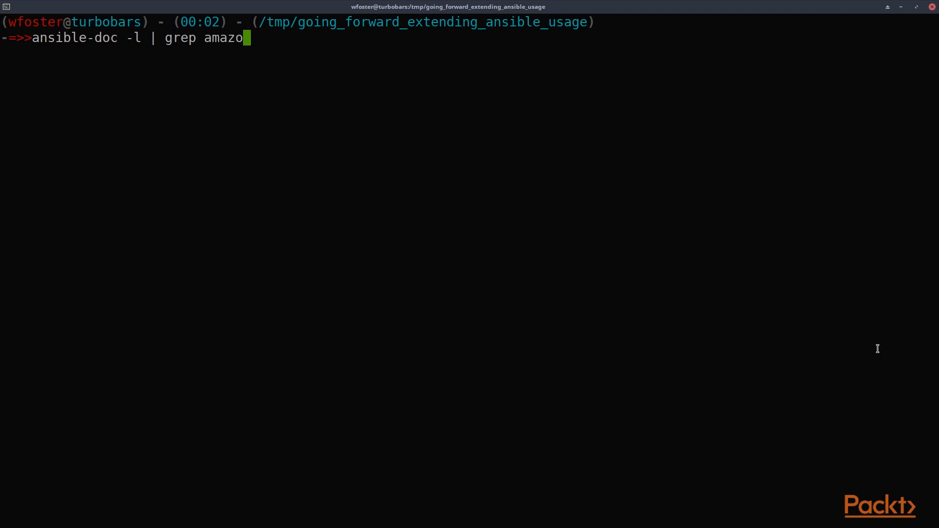
{"action": "type", "text": "n"}
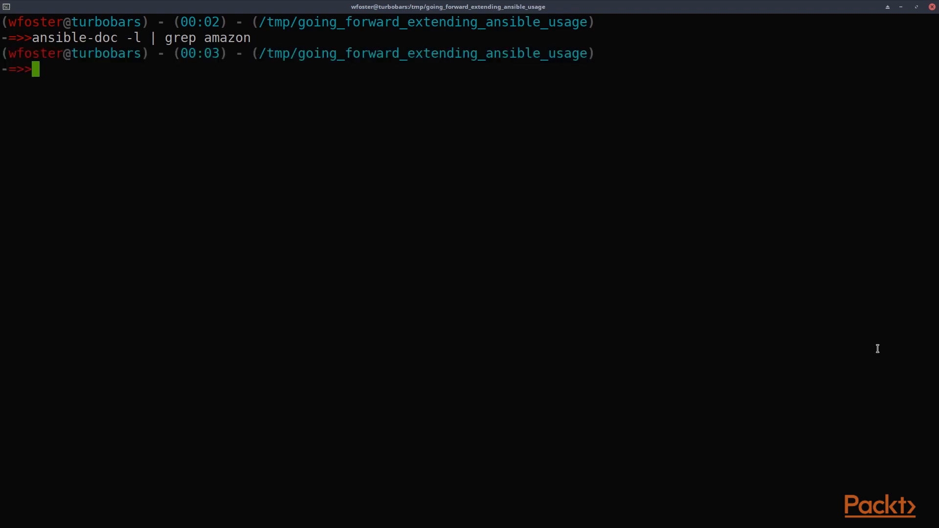
{"action": "type", "text": "ansible-doc -l | grep aws"}
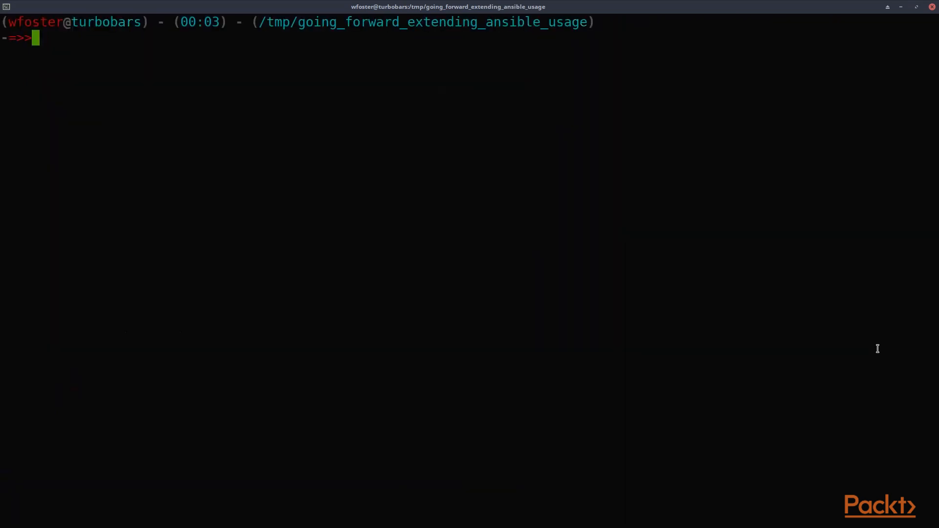
{"action": "type", "text": "ansible"}
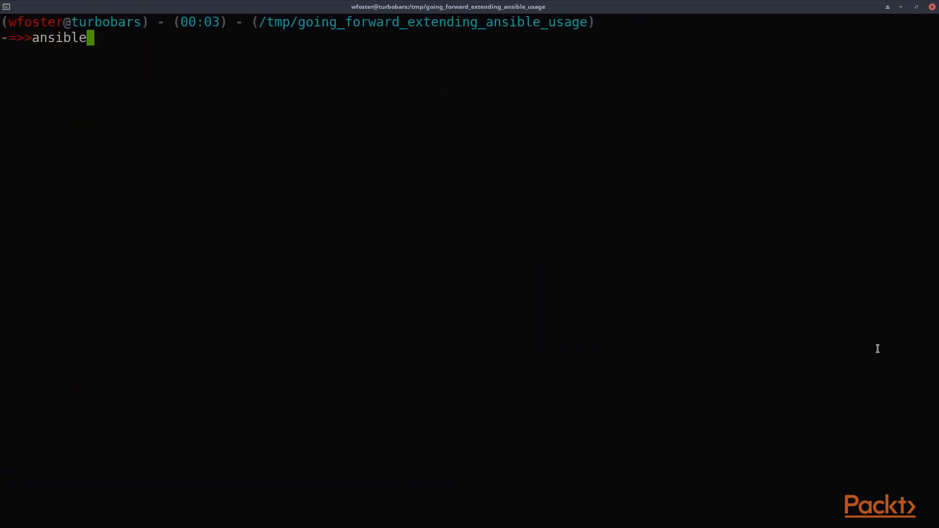
{"action": "type", "text": "-doc -s"}
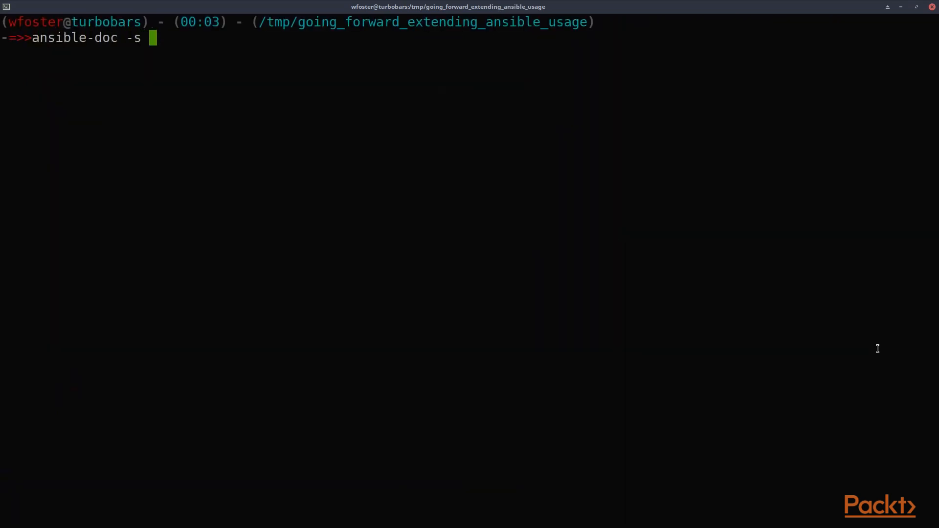
{"action": "type", "text": "shell"}
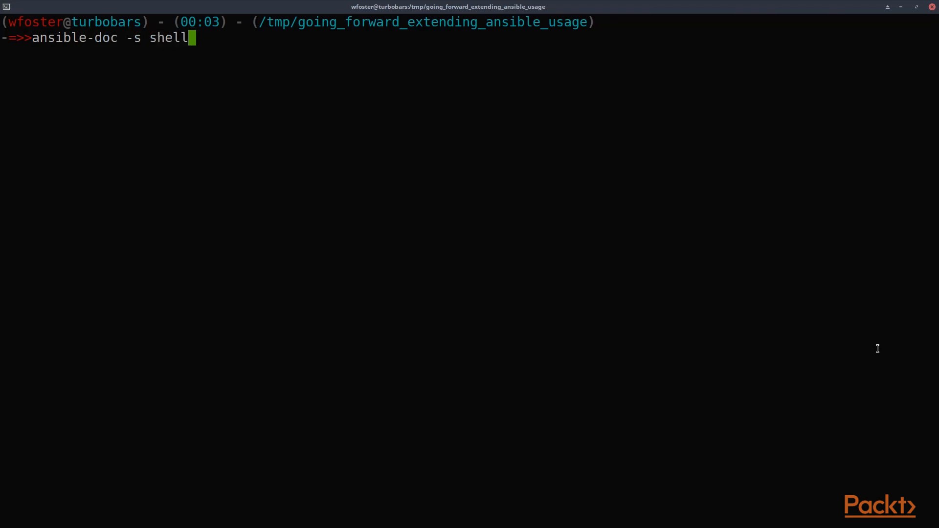